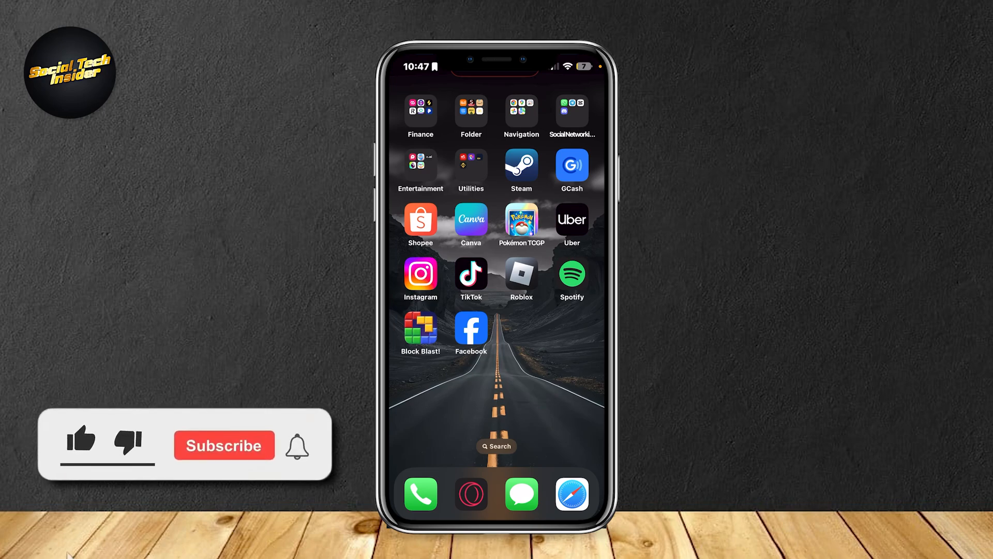
# Open the Social Networking folder from the Home Screen and select an app.
pyautogui.click(81, 439)
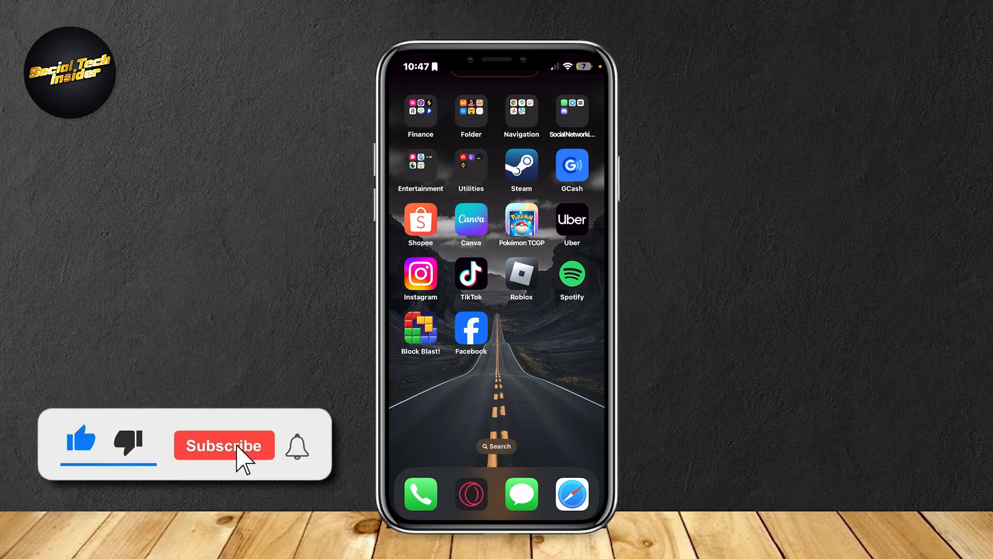
pyautogui.click(223, 445)
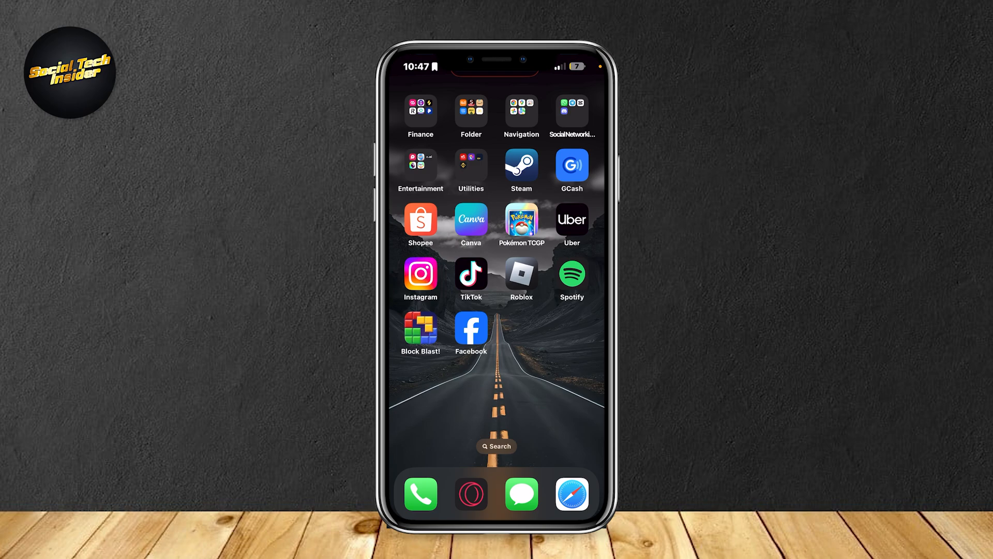
pyautogui.click(571, 110)
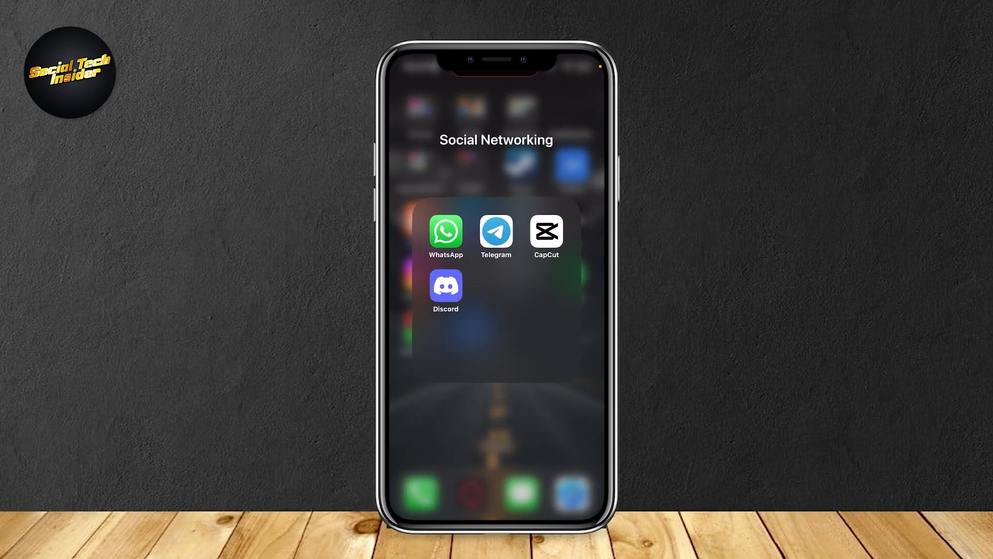
pyautogui.click(445, 231)
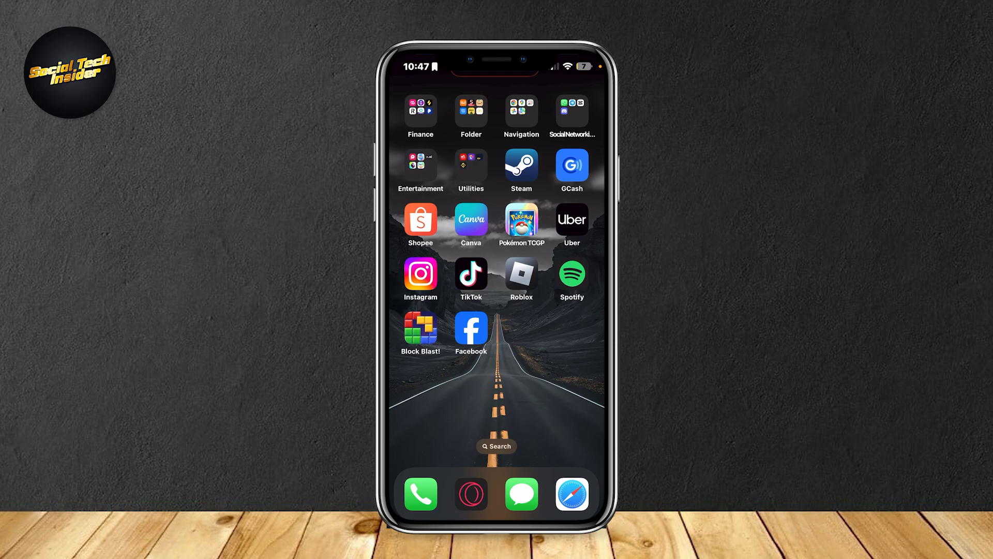
# Search 'whatsapp' in the App Store, then 'Whatsapp' in Settings, and open its notification settings.
pyautogui.click(570, 110)
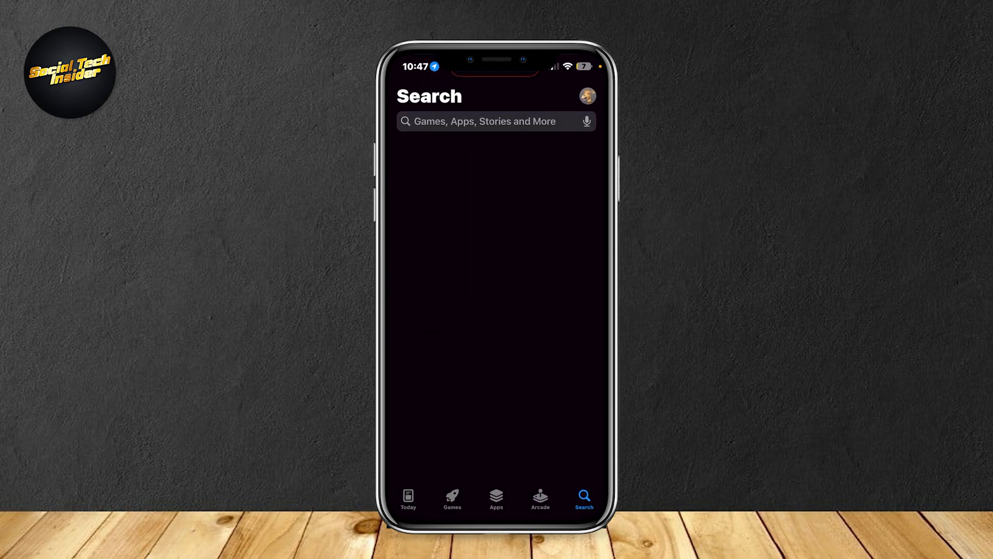
pyautogui.write('whatsapp')
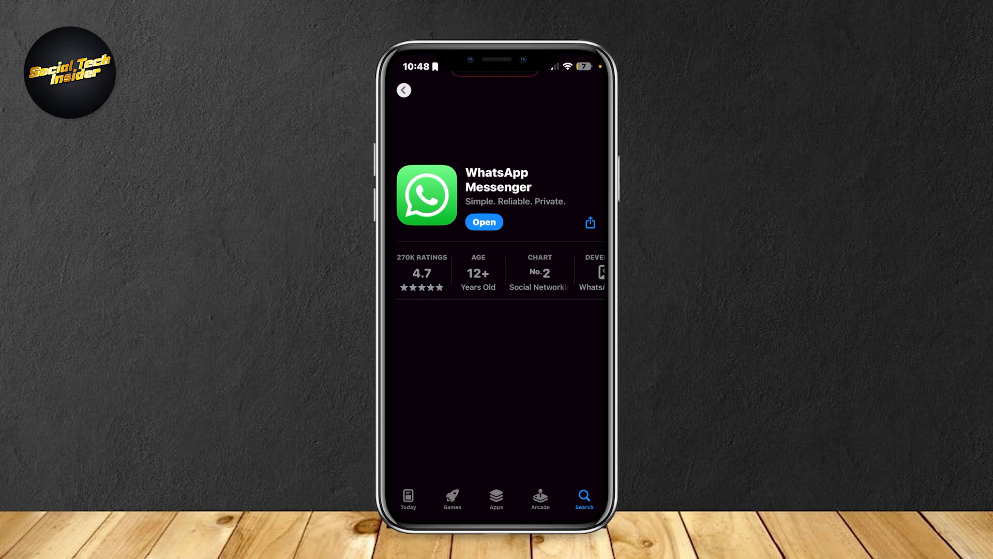
pyautogui.click(403, 90)
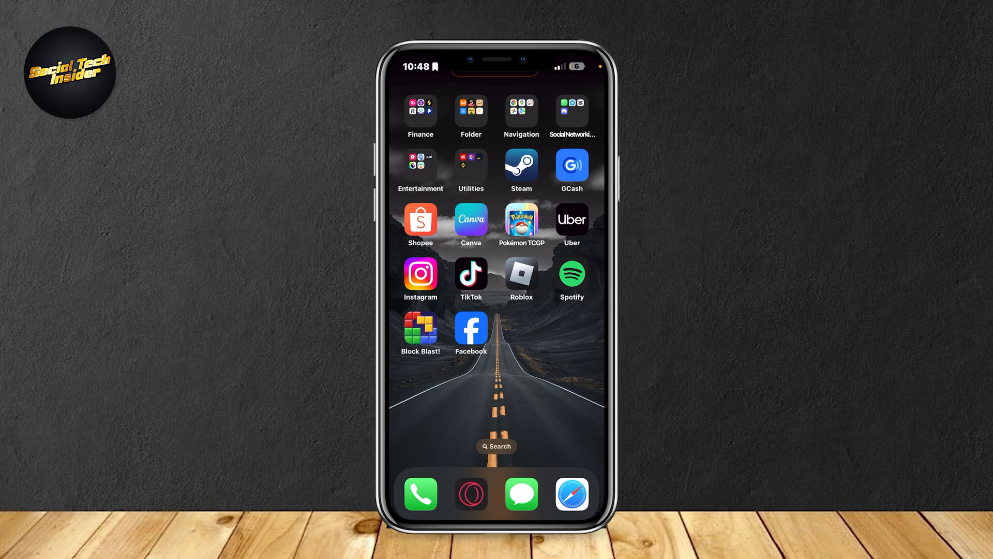
pyautogui.write('Whatsapp')
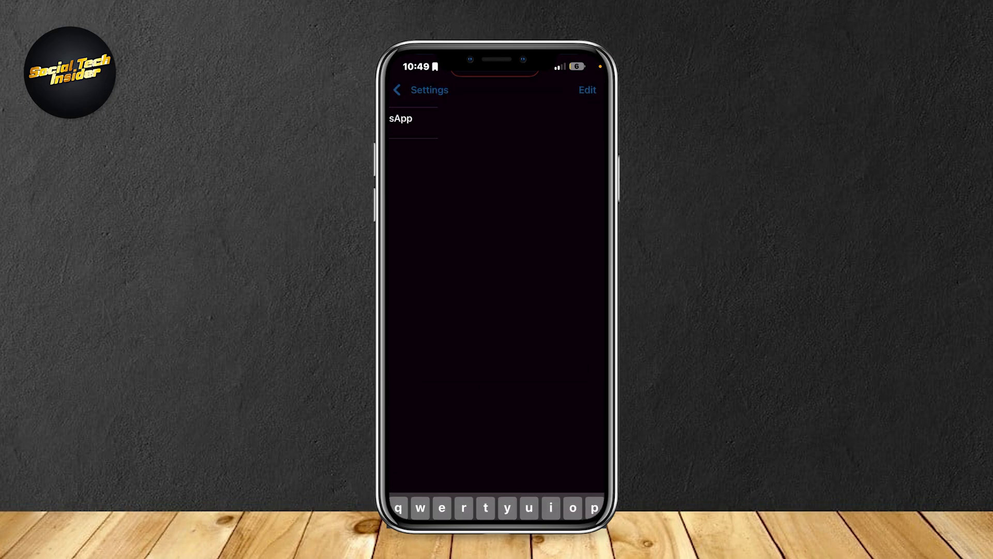
pyautogui.click(400, 118)
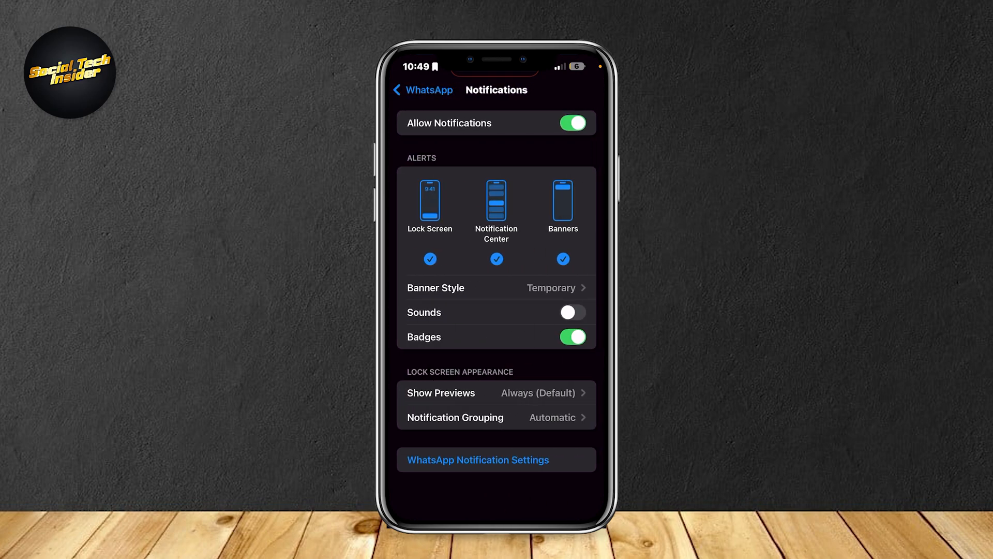
# Switch WhatsApp's Lock Screen alert off and back on, keeping Notification Center and Banners enabled.
pyautogui.click(429, 259)
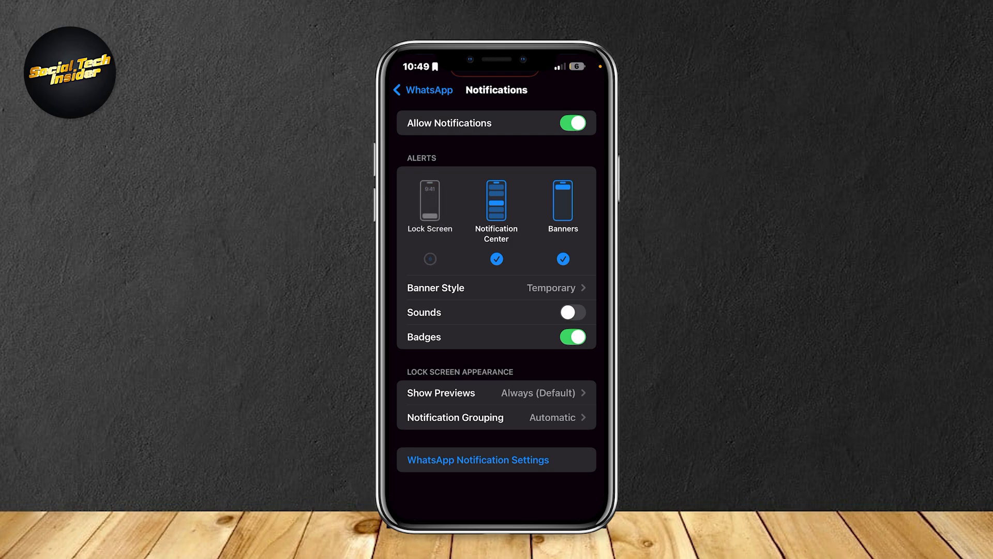
pyautogui.click(429, 259)
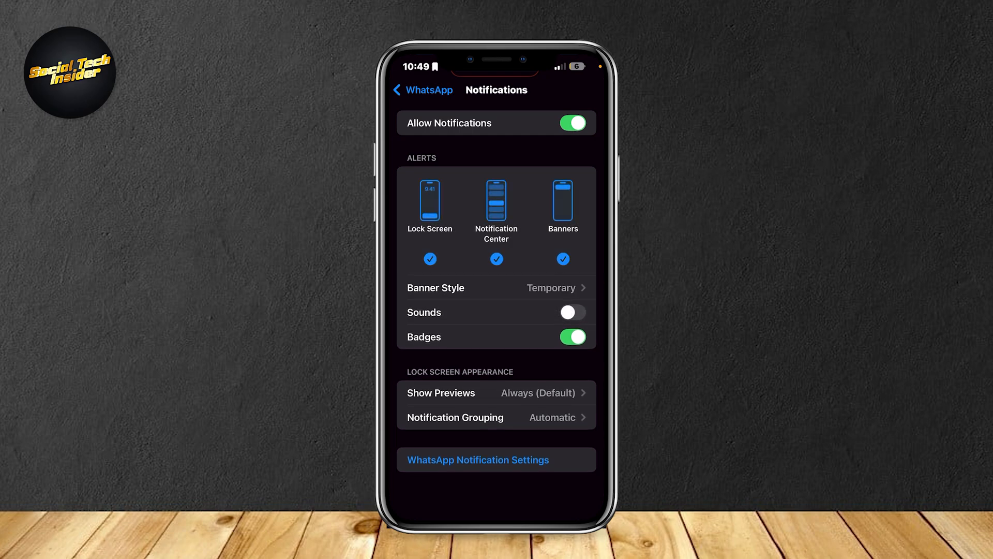
pyautogui.click(572, 311)
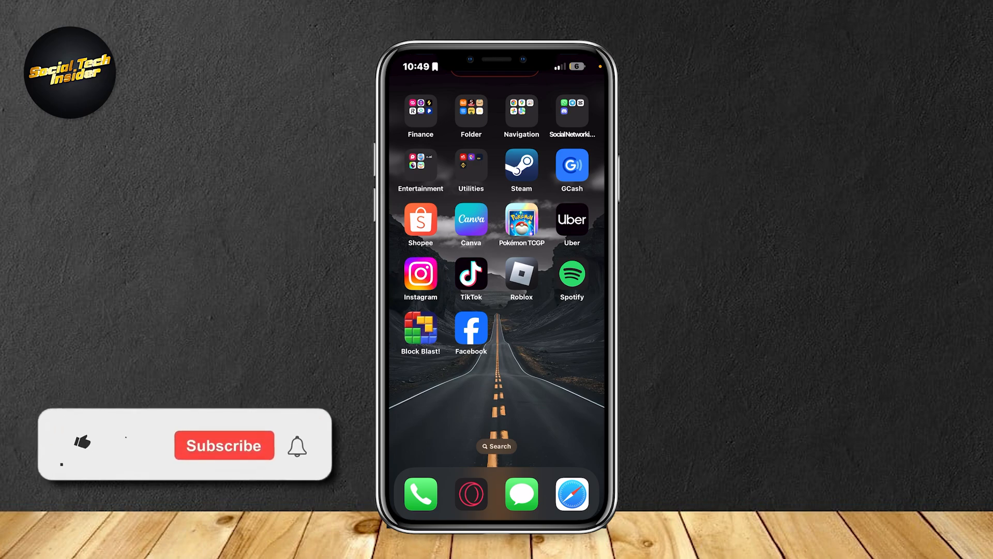
# Leave Settings and return to the Home Screen.
pyautogui.click(81, 443)
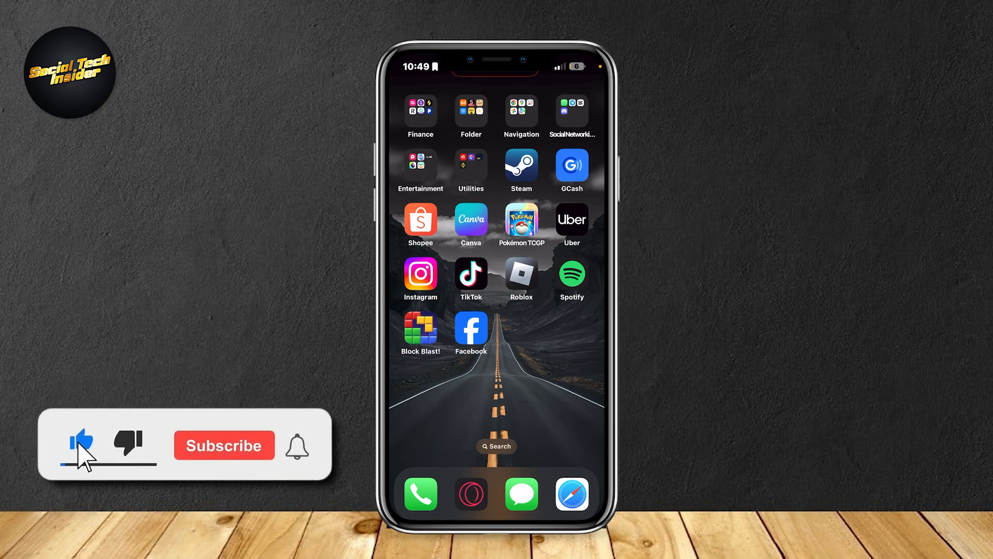
pyautogui.click(223, 445)
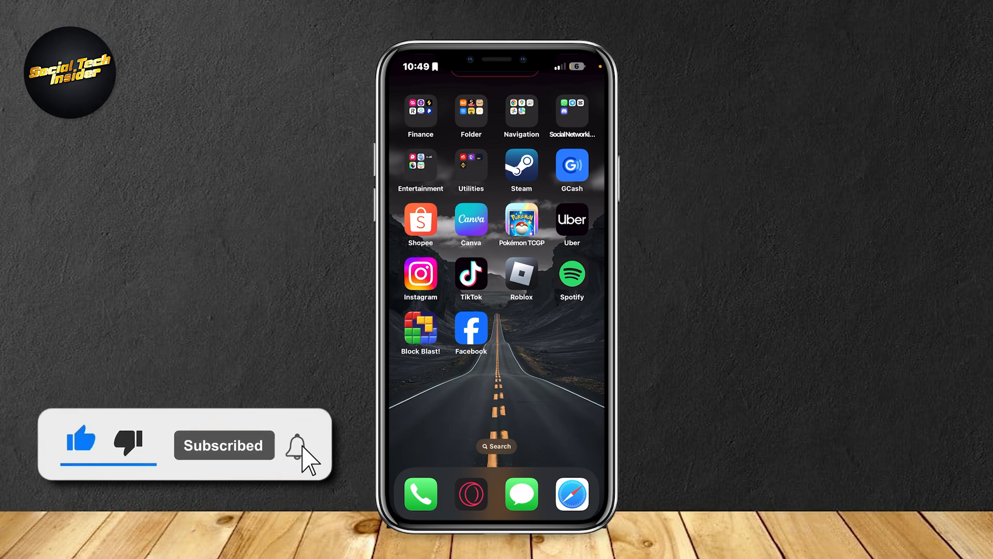
pyautogui.click(295, 445)
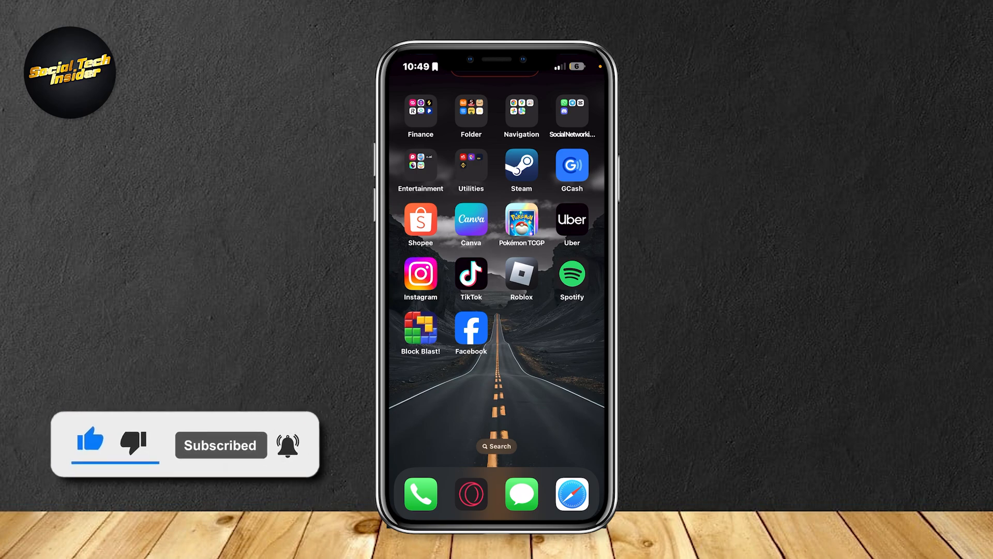